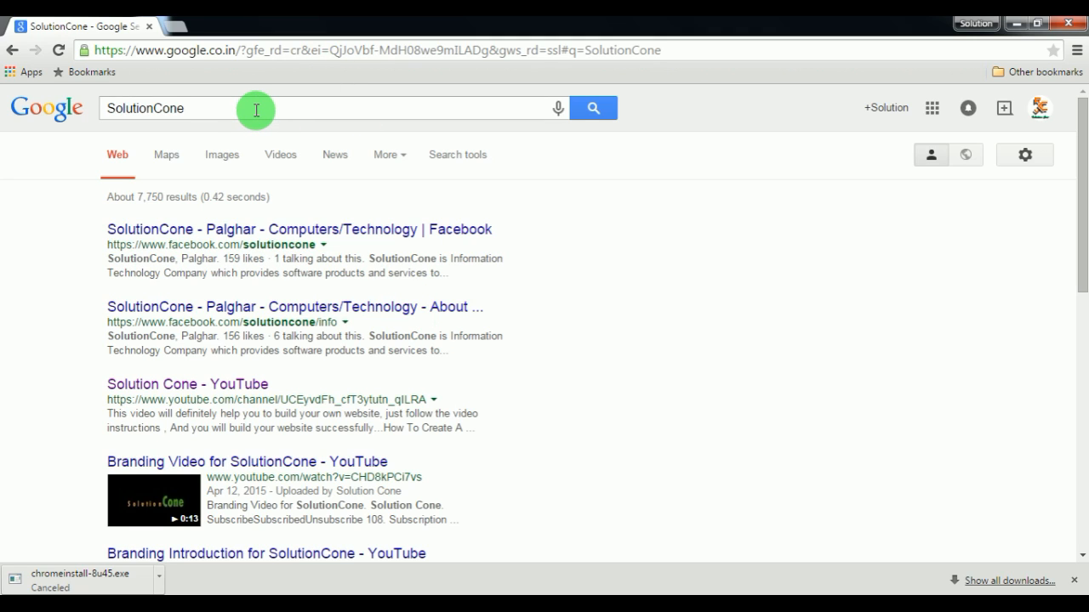
- Replace the Google search words with a 'download' query for the Java SE downloads
triple_click(145, 109)
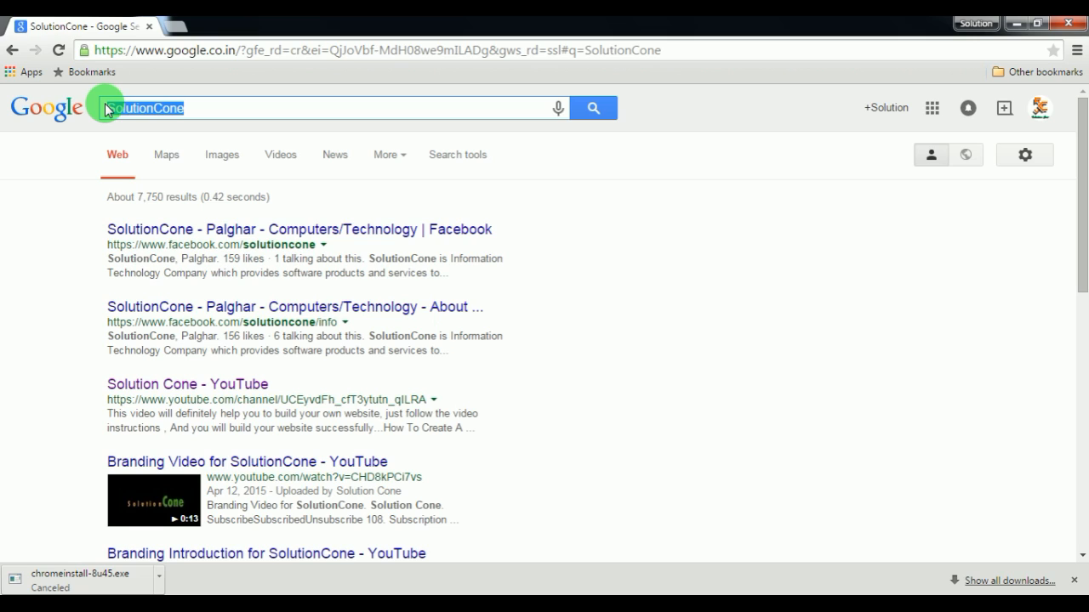
type("d")
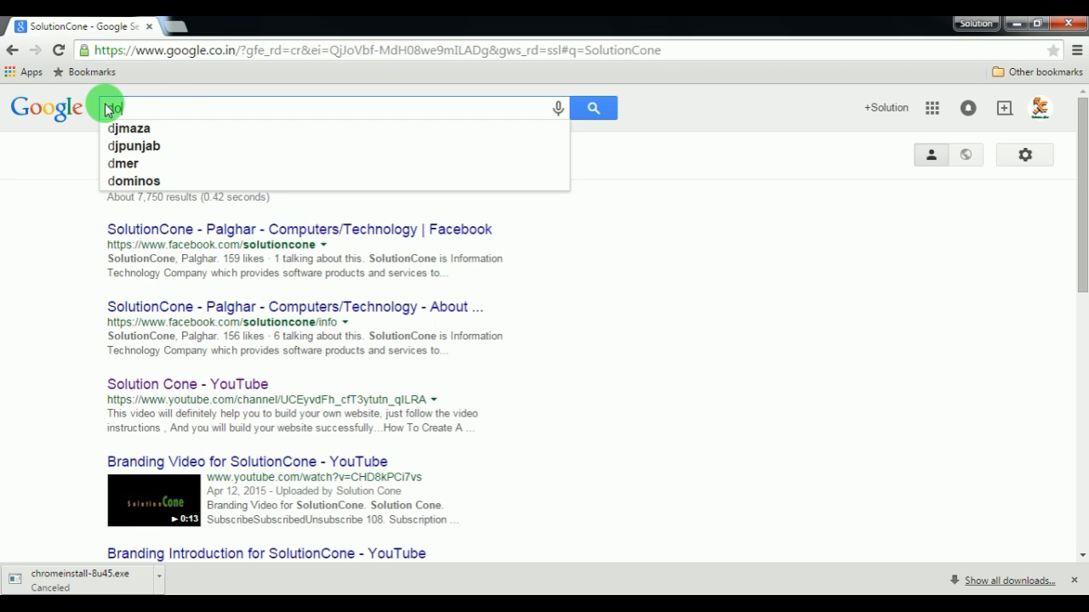
type("ownload")
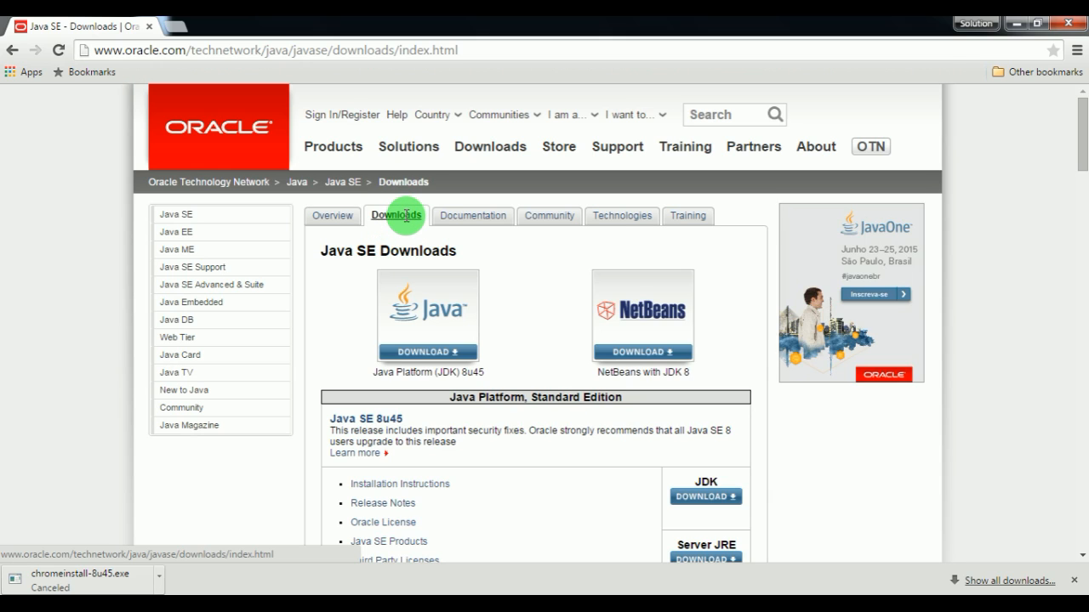
- Reach the Java SE 8u45 listing and choose its JDK download
left_click(395, 214)
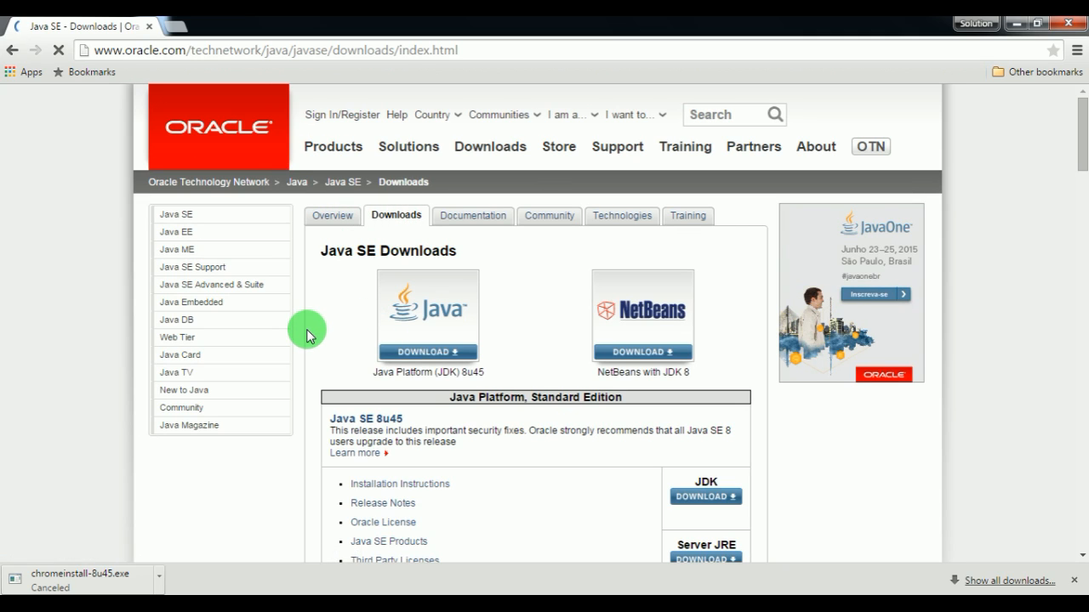
scroll("down", 3)
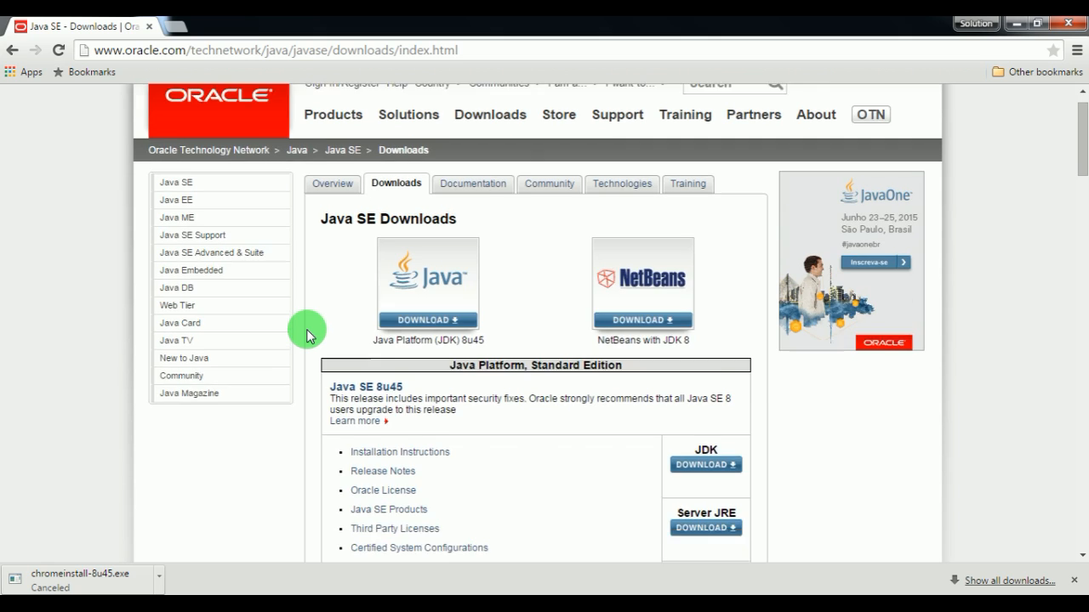
scroll("down", 3)
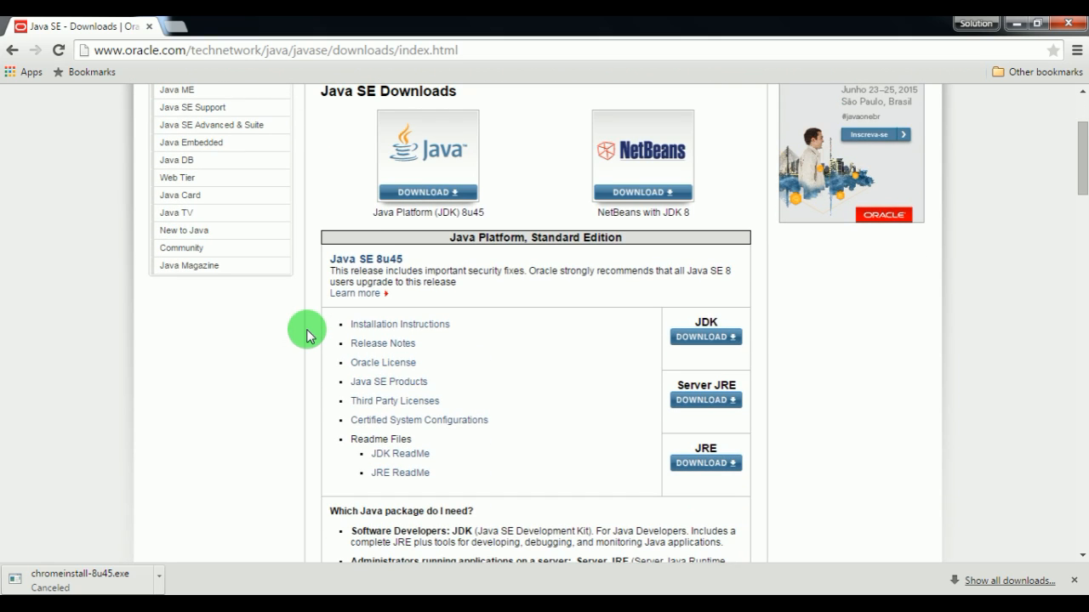
scroll("down", 3)
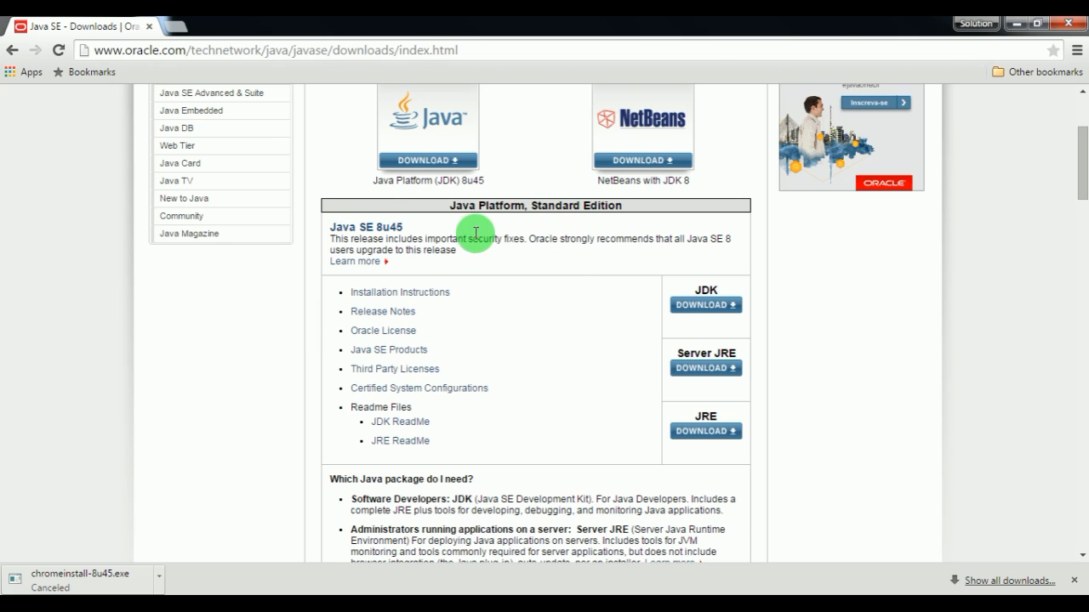
mouse_move(572, 245)
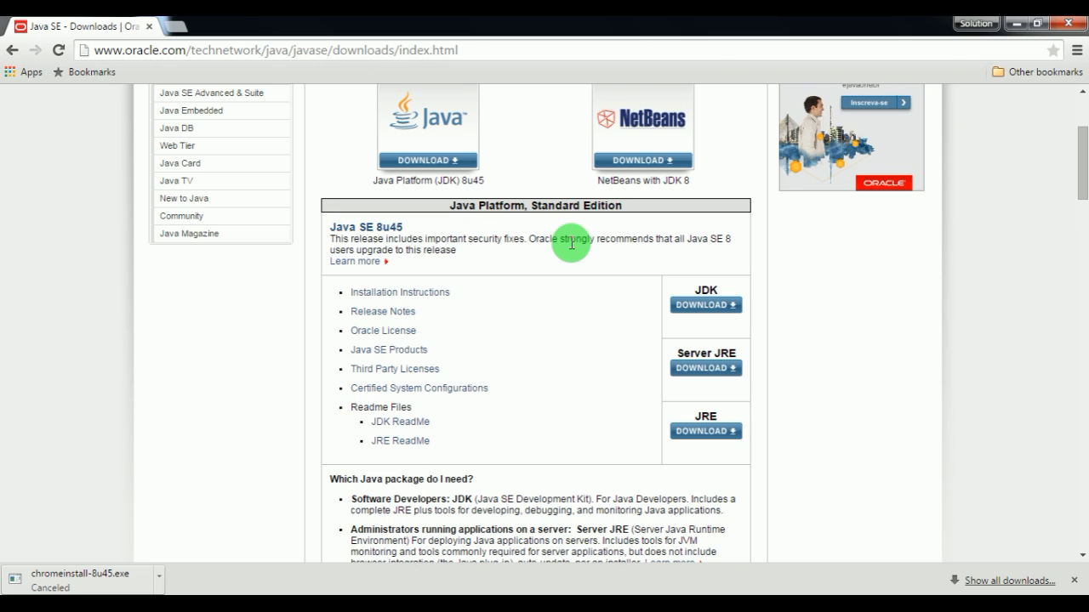
mouse_move(689, 240)
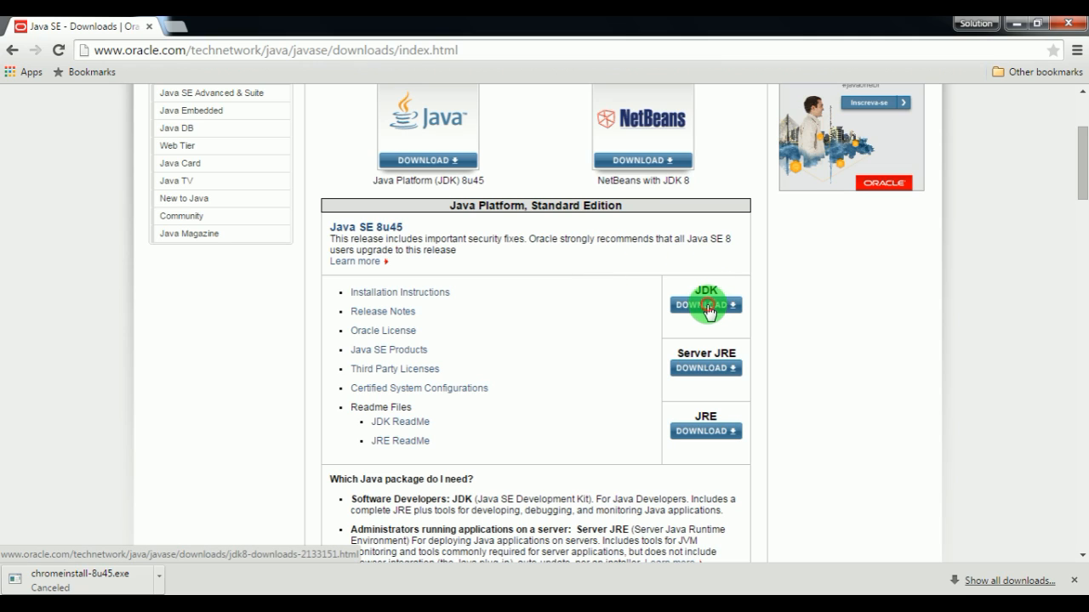
left_click(705, 305)
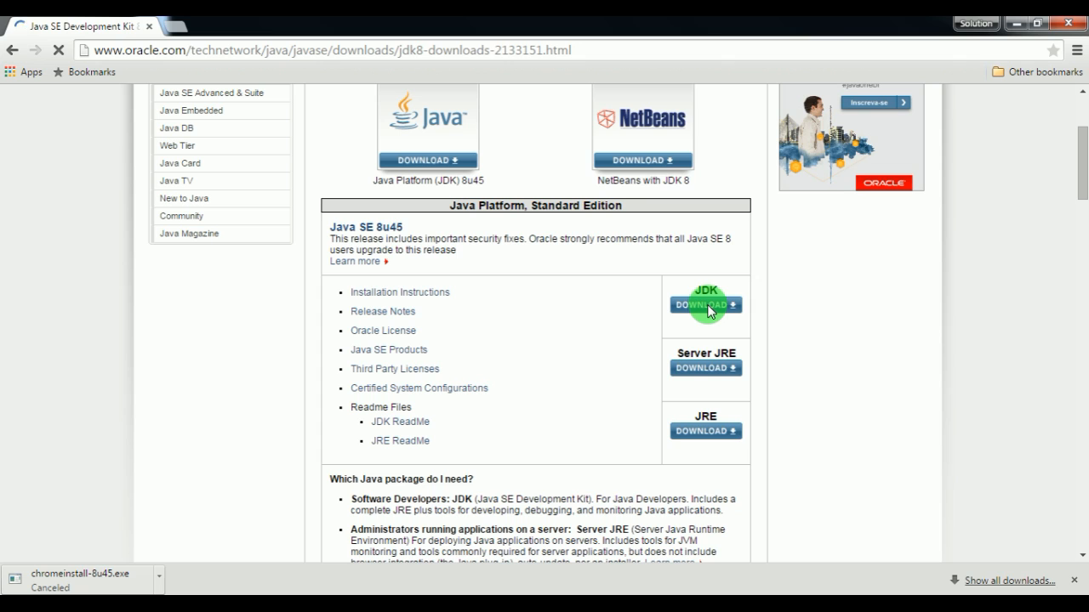
- Scroll through the JDK 8u45 download tables and accept the license for the Demos and Samples
left_click(704, 304)
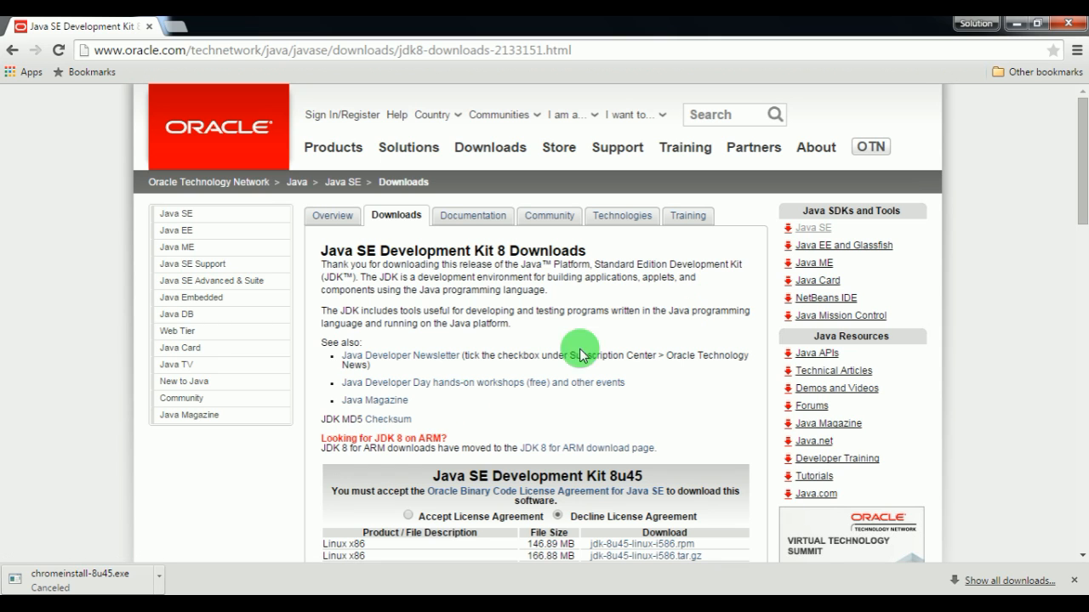
scroll("down", 3)
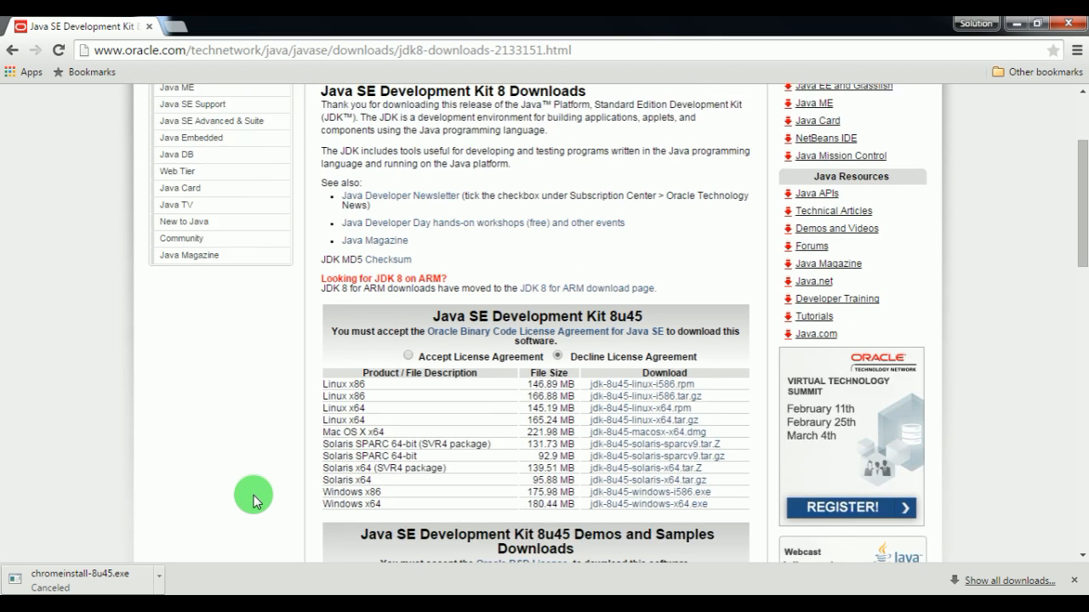
scroll("down", 3)
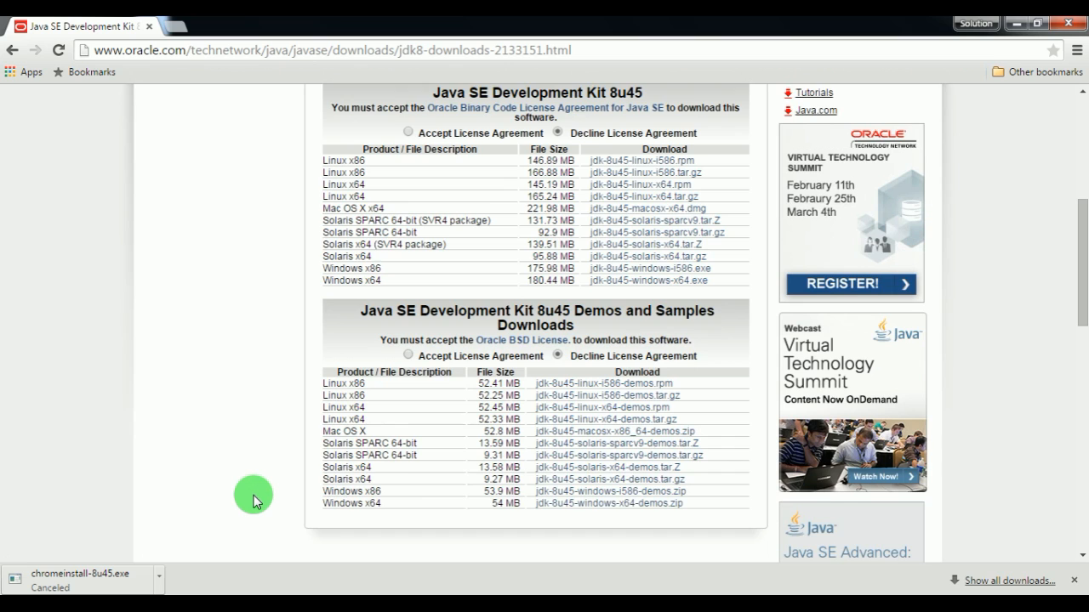
scroll("down", 3)
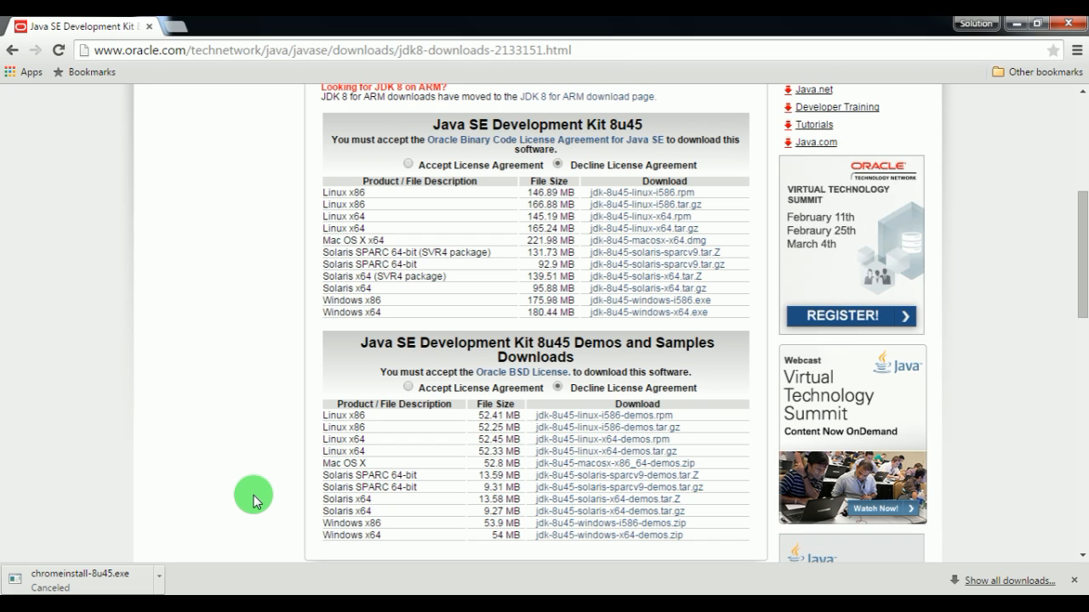
scroll("down", 3)
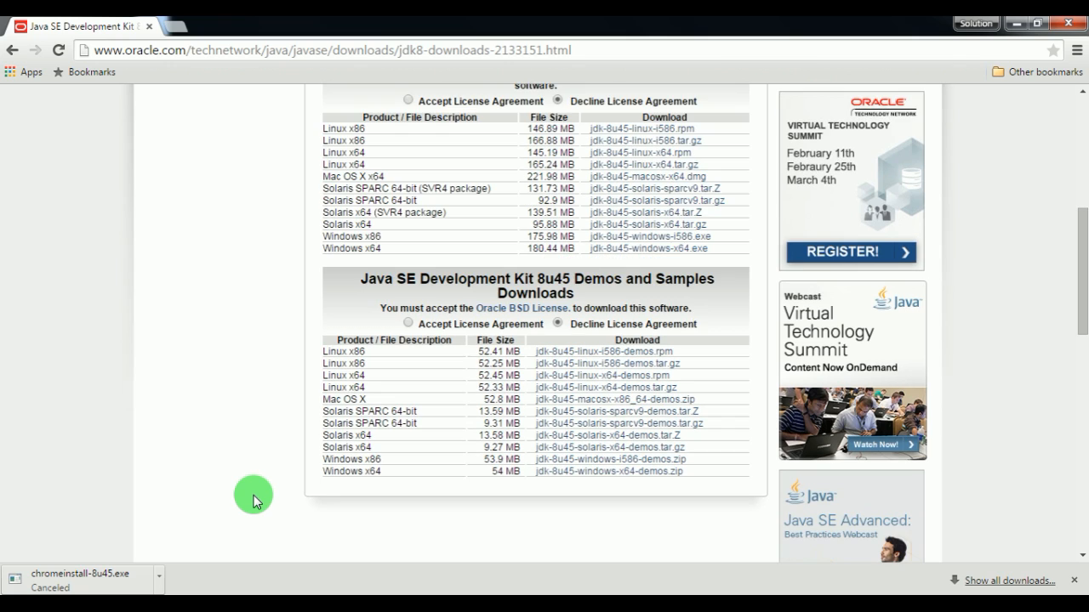
scroll("down", 3)
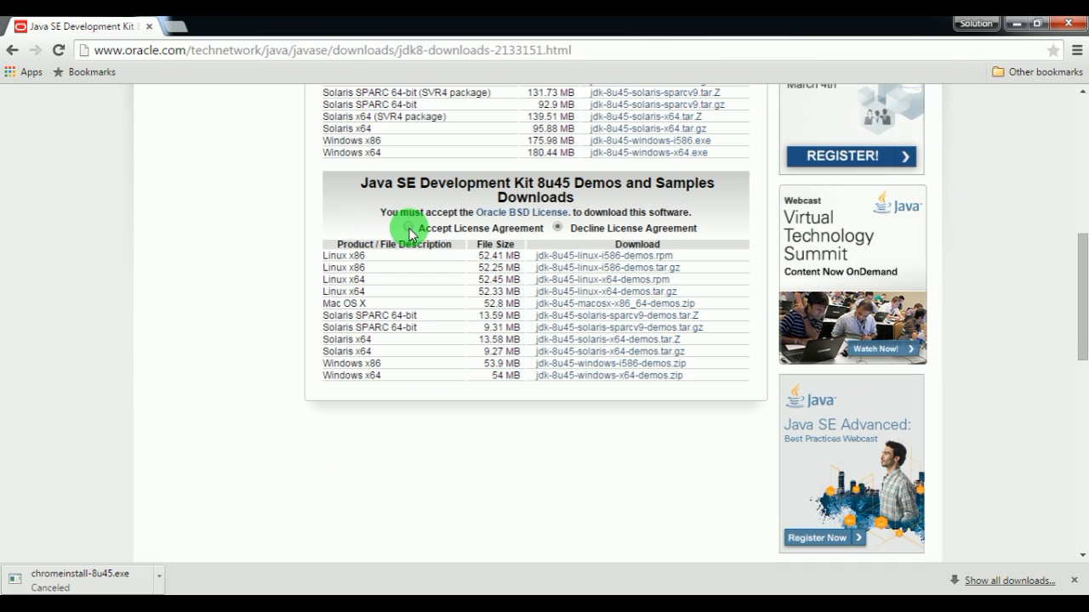
left_click(408, 228)
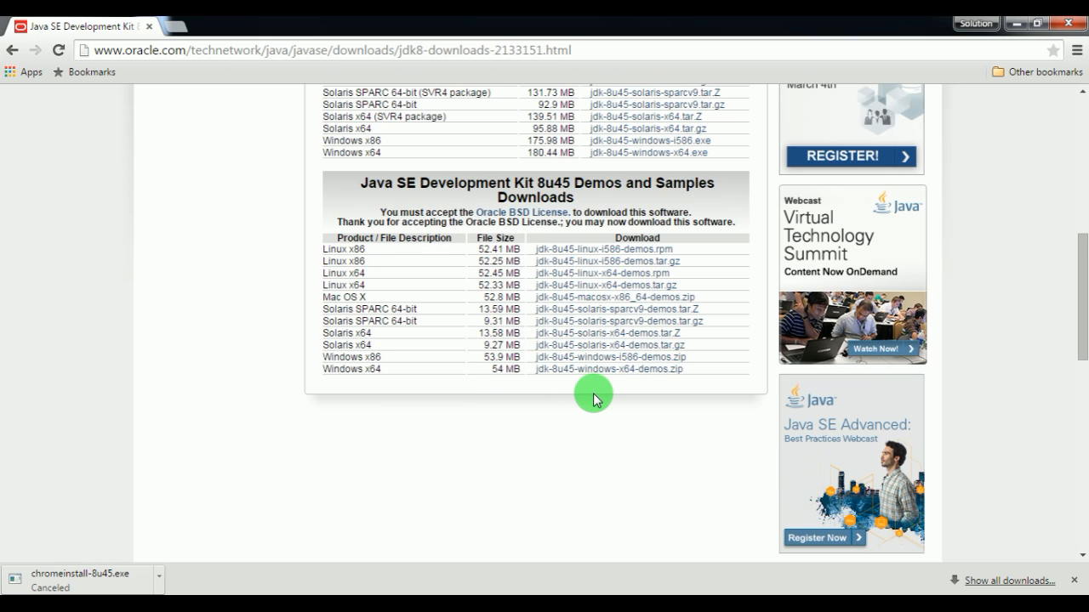
mouse_move(446, 384)
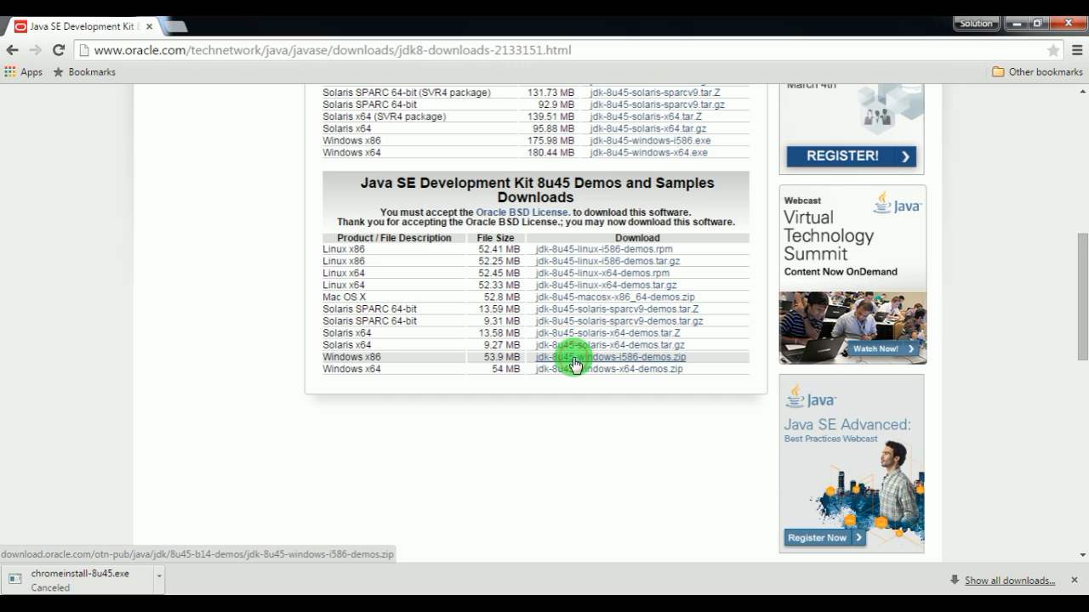
- Close the Chrome window, returning to the Windows desktop
left_click(575, 358)
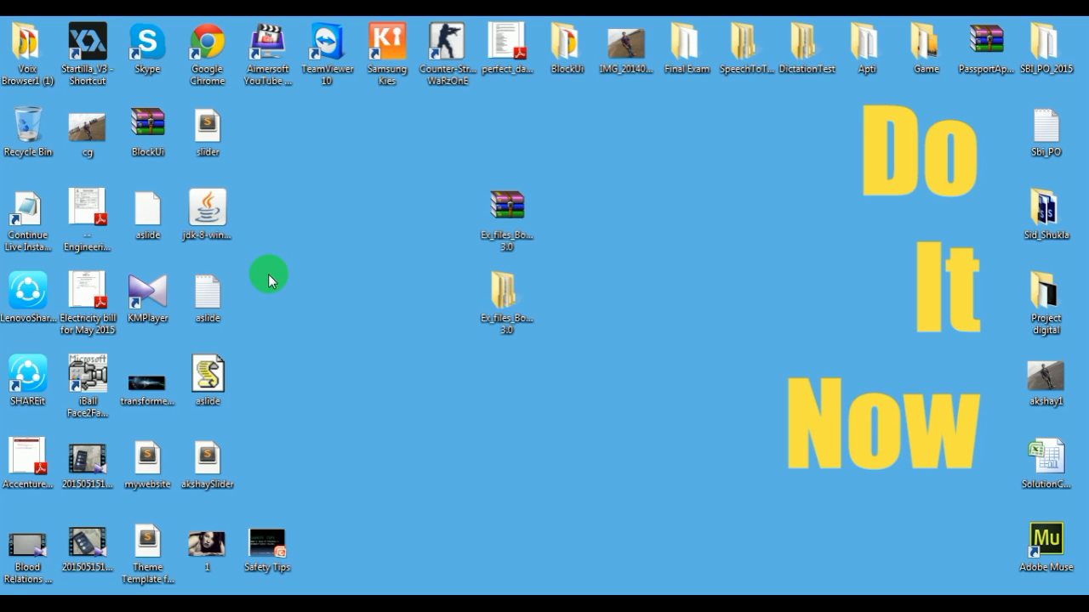
- Launch the downloaded jdk-8 installer from the desktop
left_click(207, 208)
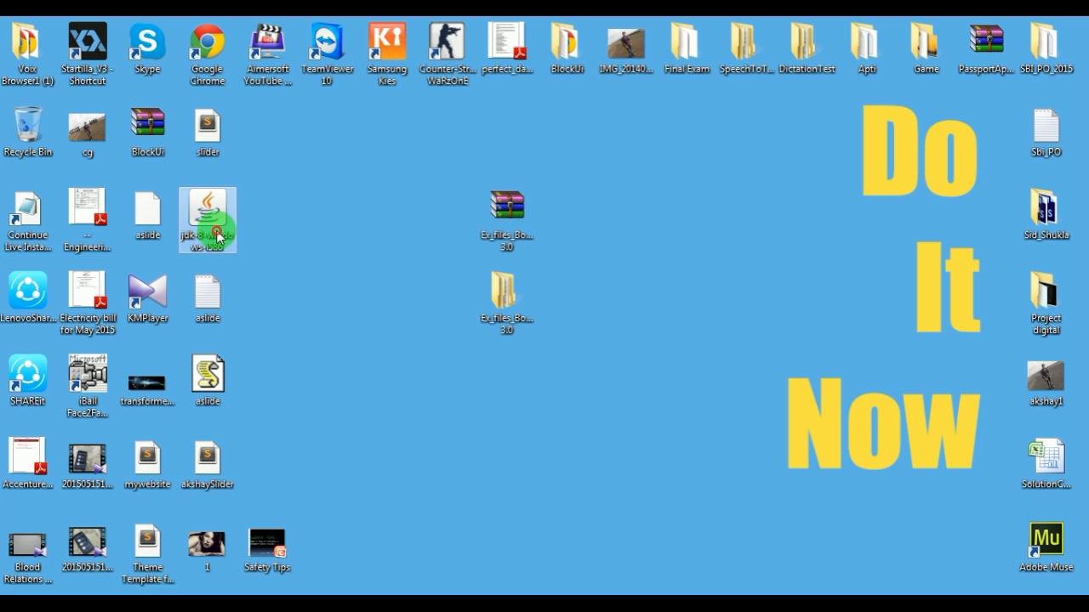
double_click(208, 219)
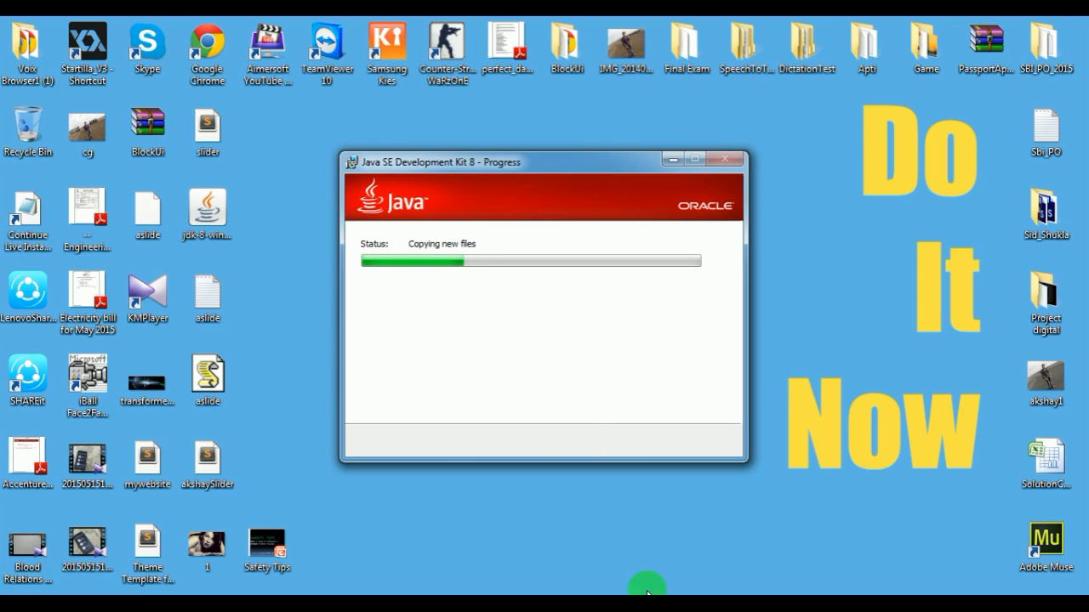
mouse_move(813, 303)
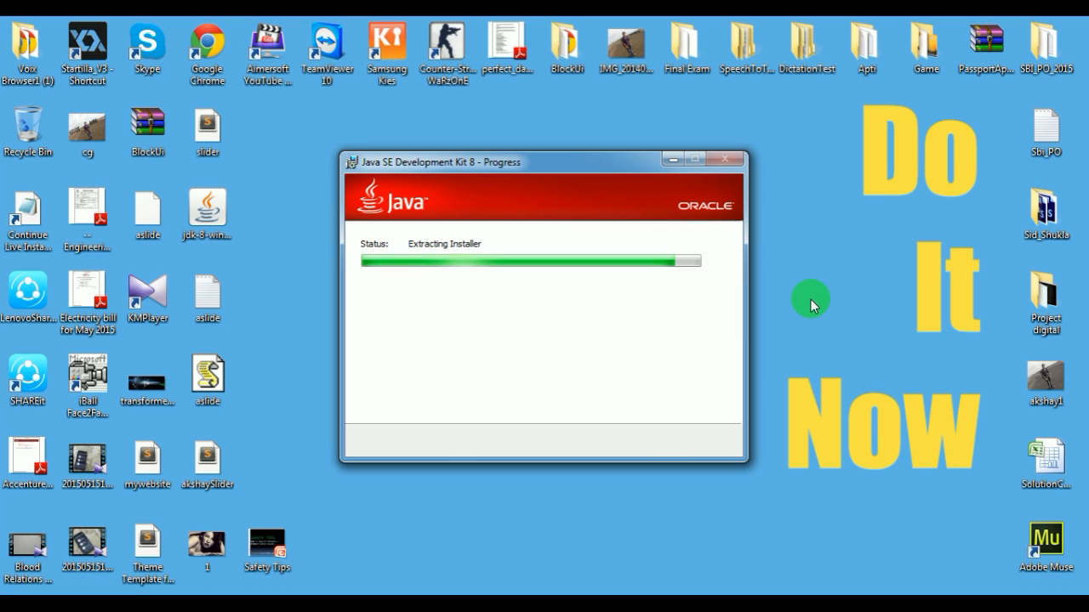
mouse_move(866, 528)
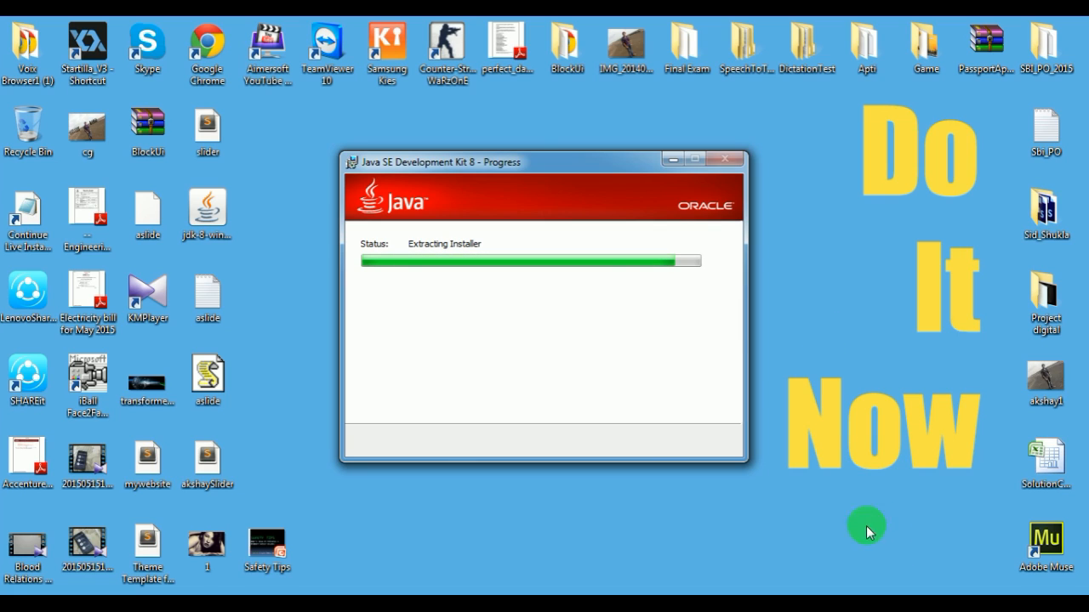
mouse_move(903, 545)
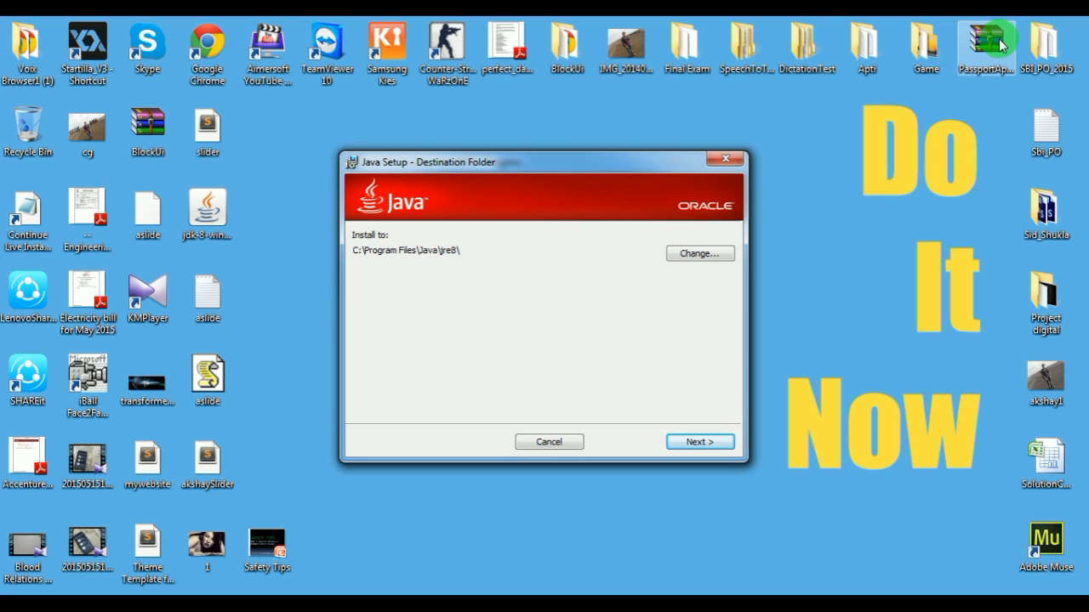
mouse_move(1075, 30)
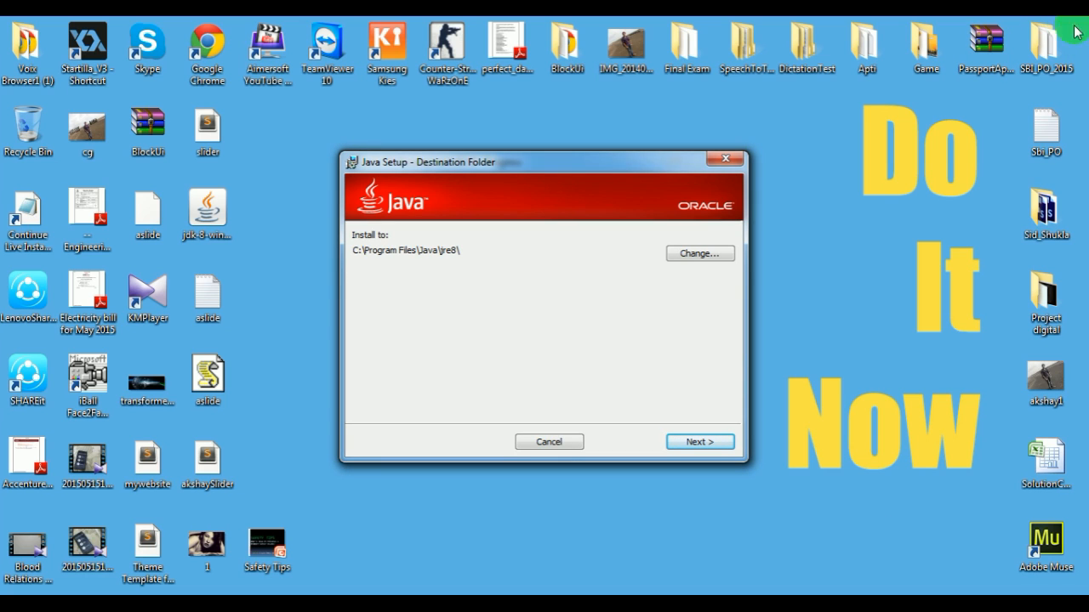
- Keep C:\Program Files\Java\jre8\ as the JRE location and let the installation complete
left_click(699, 442)
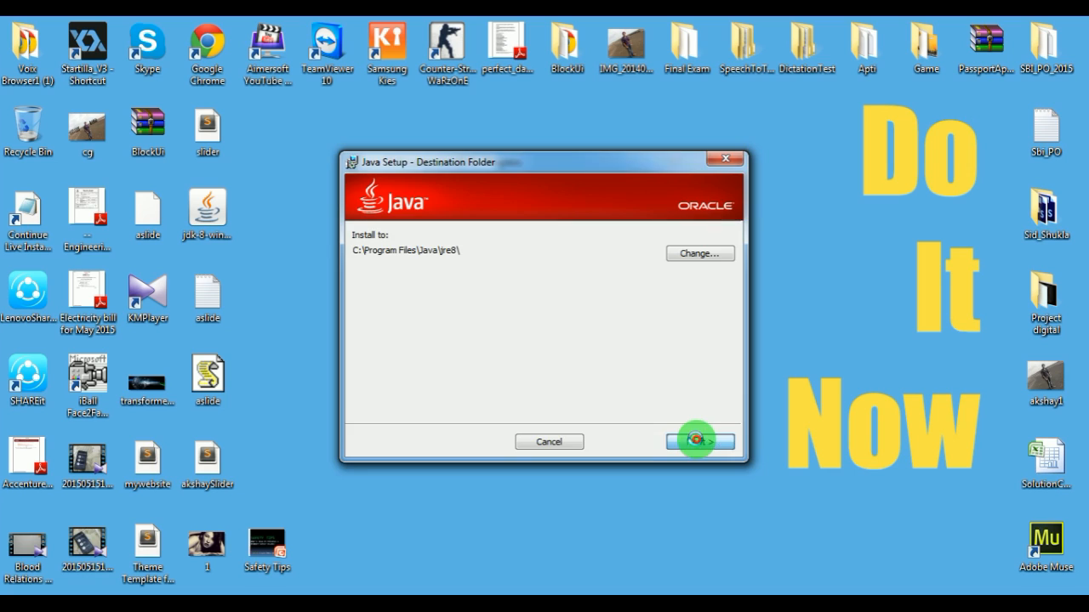
left_click(699, 442)
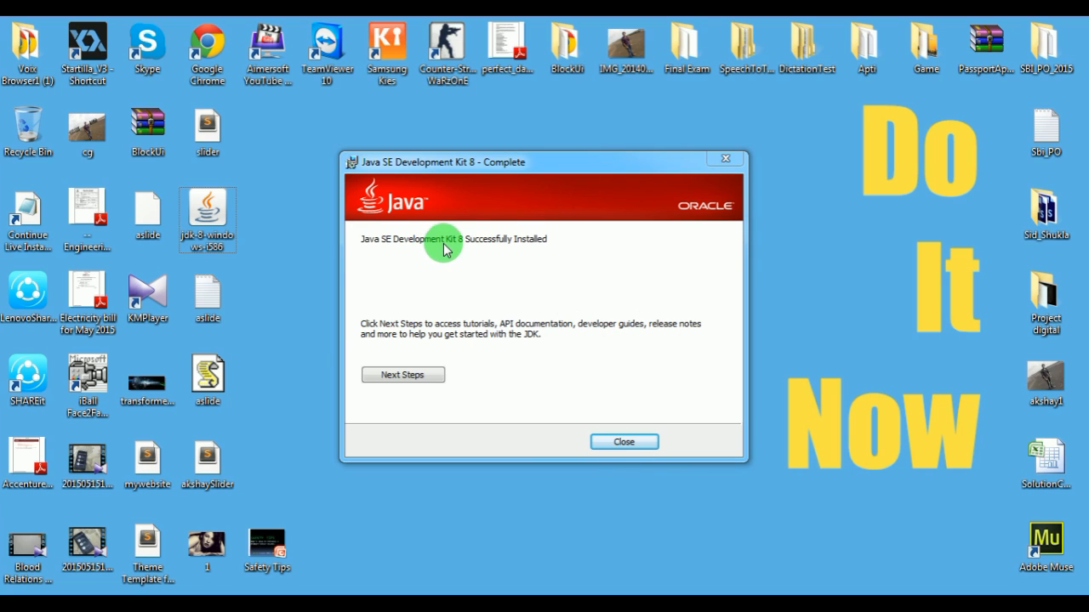
mouse_move(604, 344)
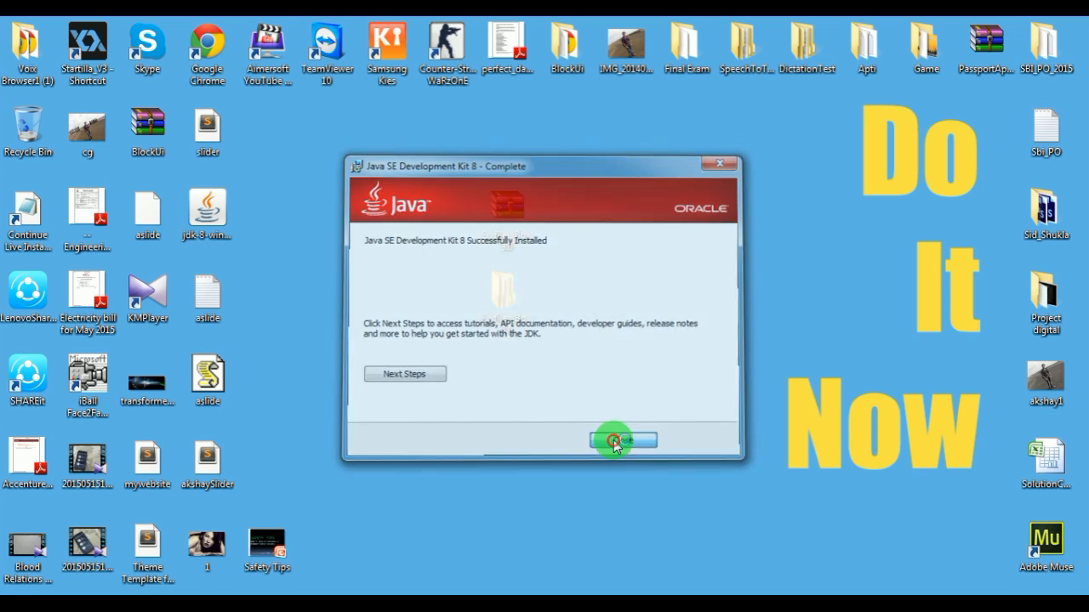
- Close the Java SE Development Kit 8 - Complete dialog
left_click(619, 439)
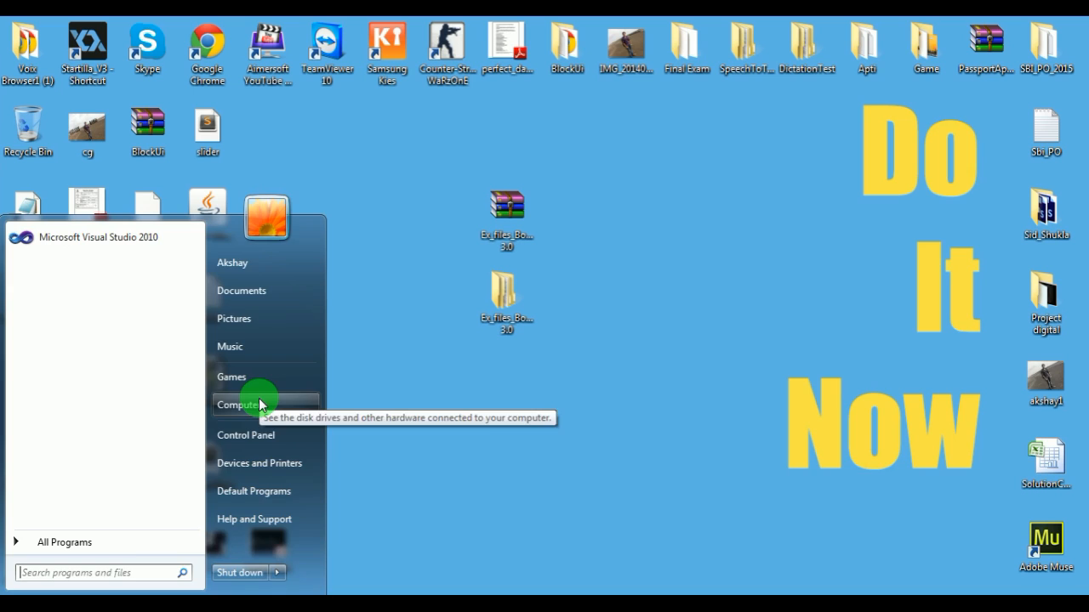
- Browse Computer > Local Disk (C:) > Program Files > Java > jdk1.8.0 to confirm its contents, then close Explorer
left_click(238, 404)
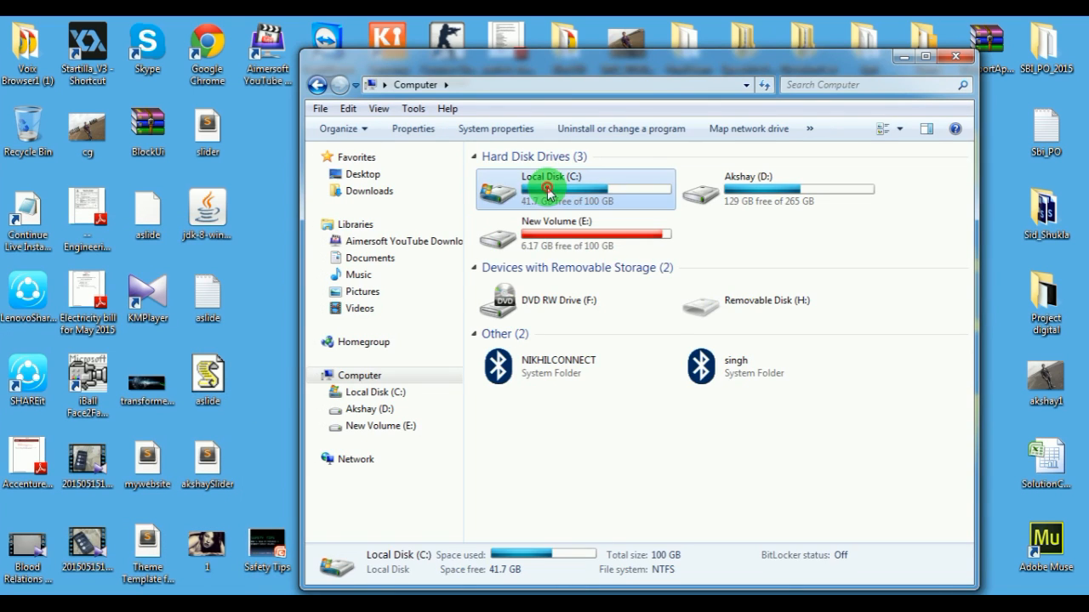
double_click(544, 189)
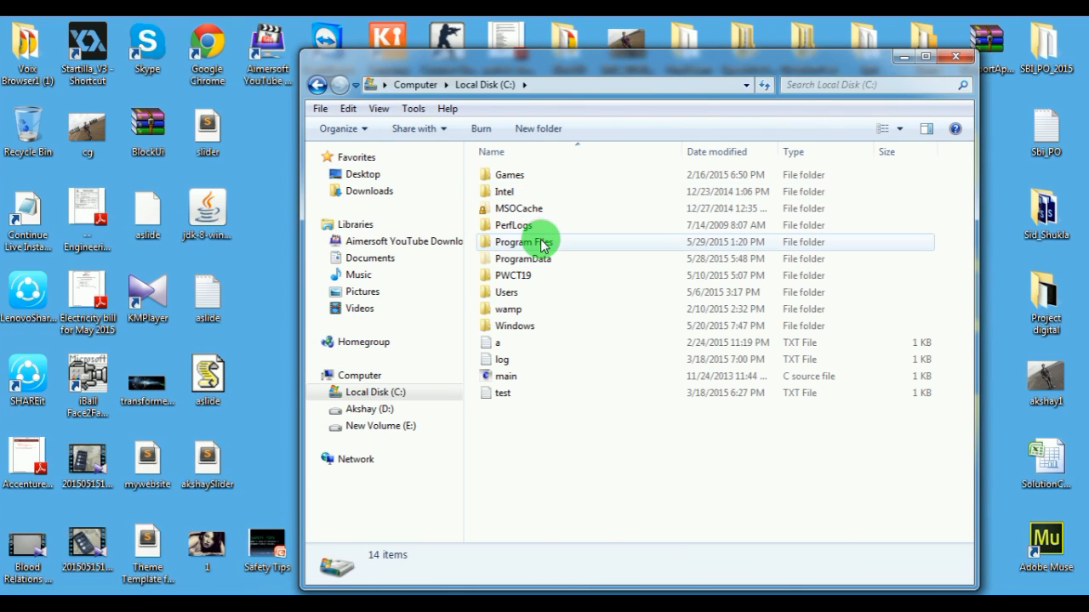
double_click(522, 242)
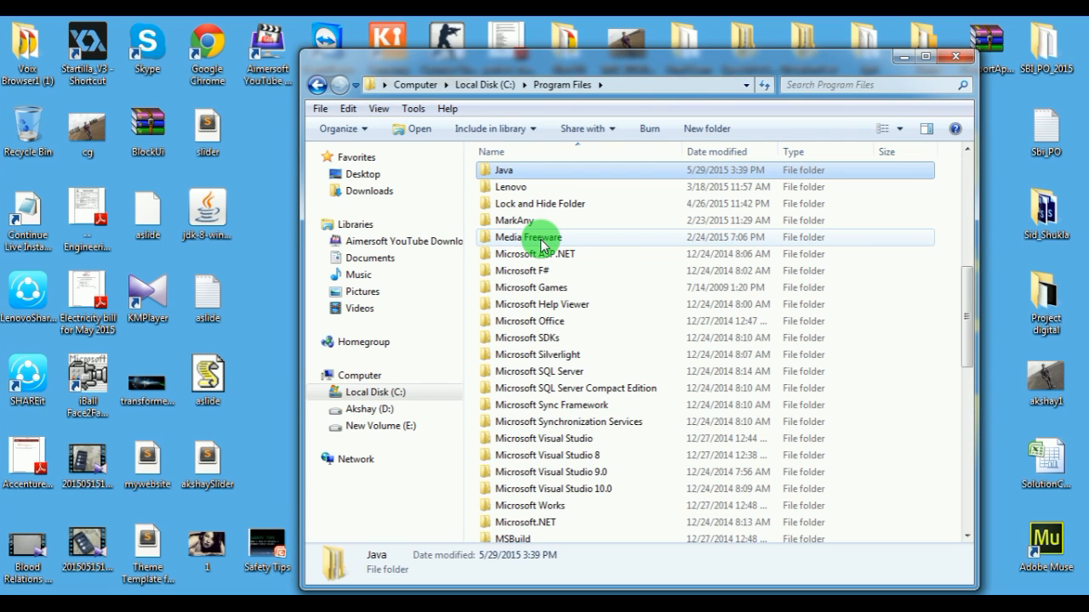
double_click(504, 170)
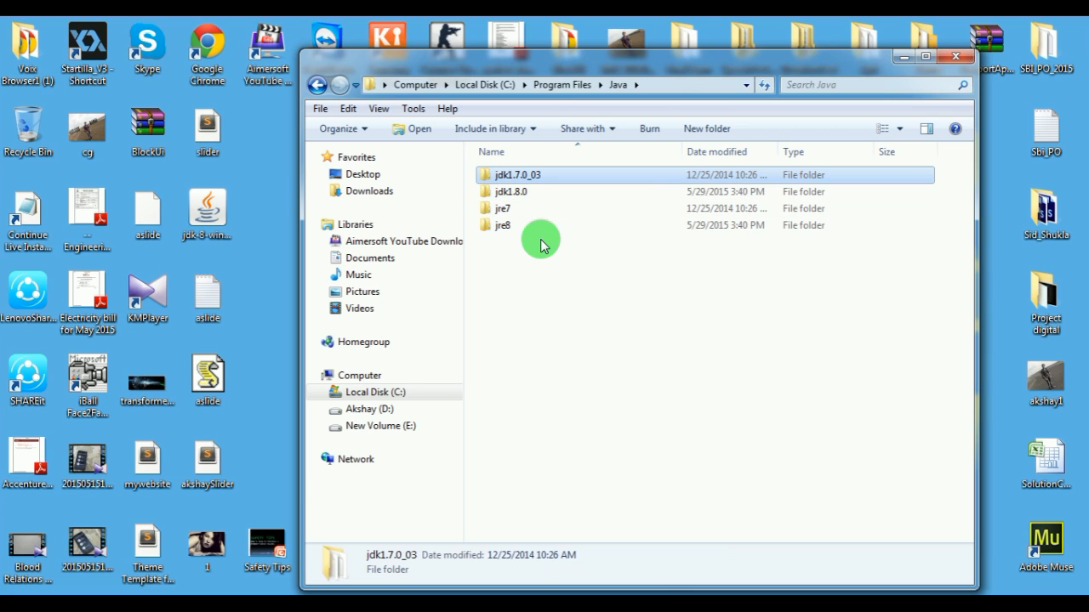
double_click(517, 190)
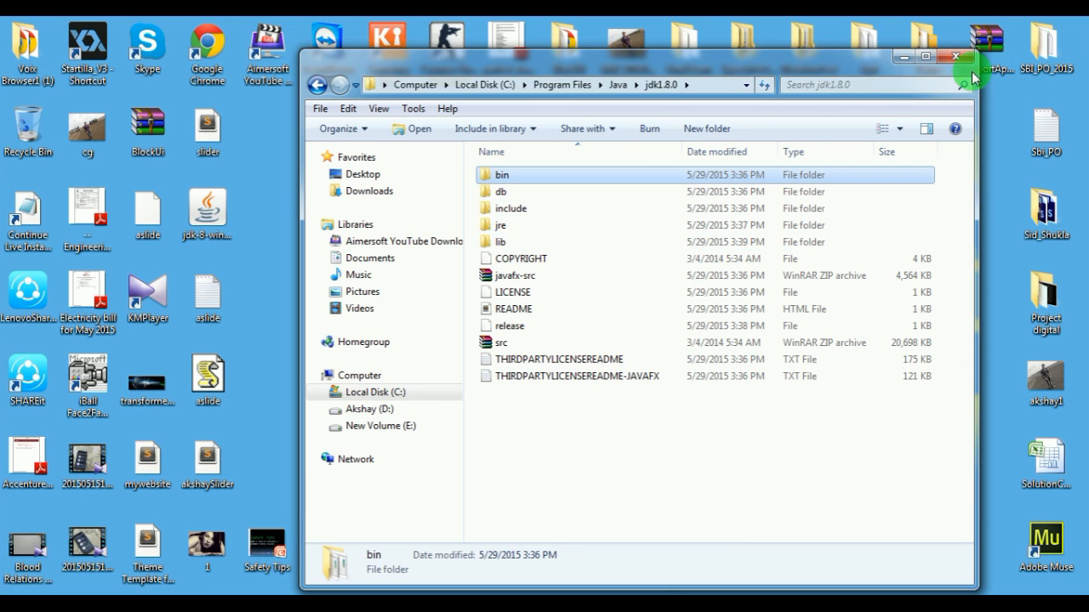
left_click(956, 56)
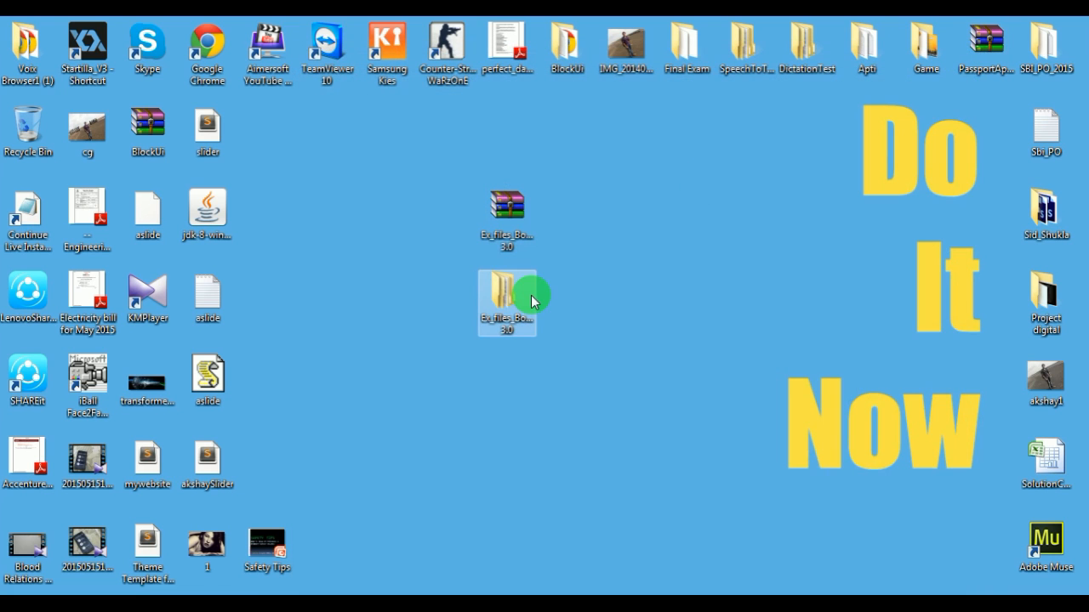